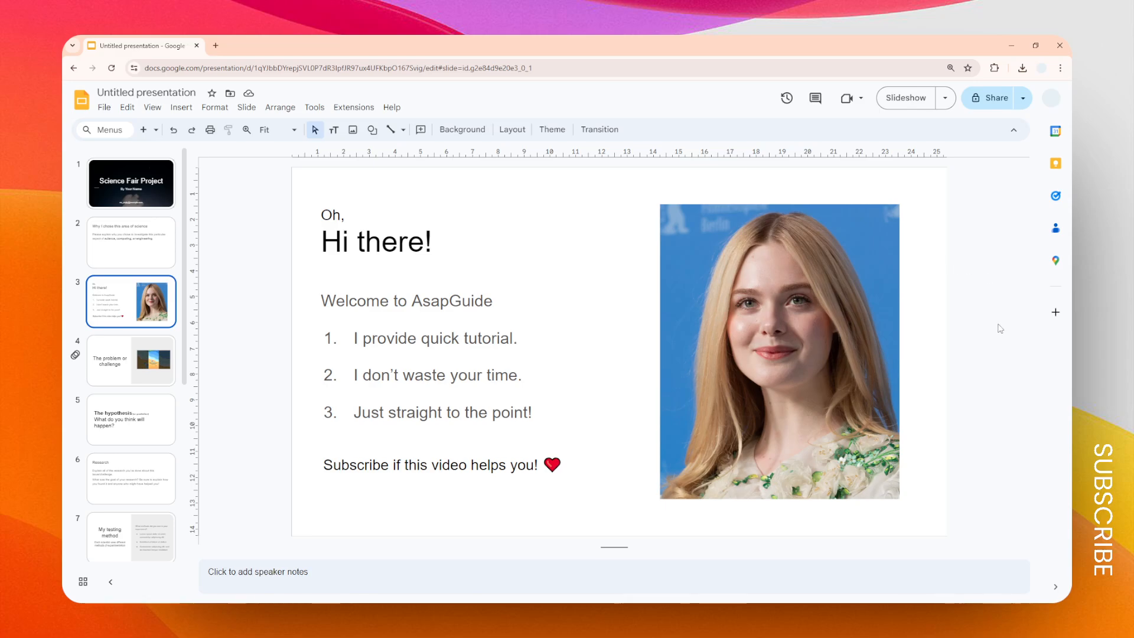
Step: Select the portrait photo on slide 3
left_click(779, 351)
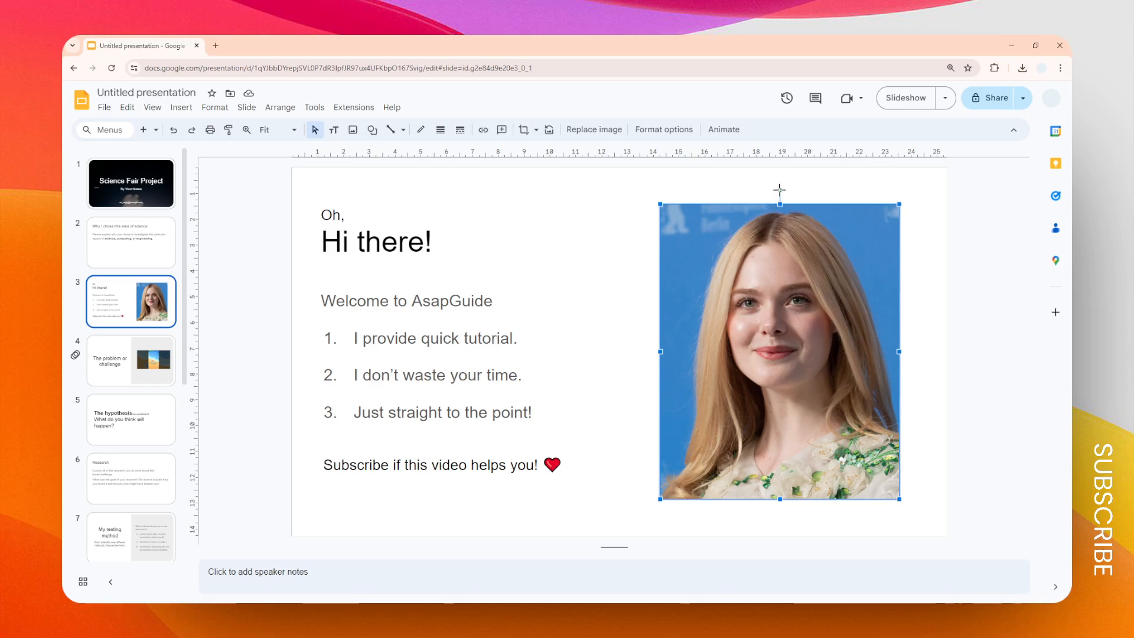
Step: Tilt the slide 3 portrait clockwise to about 56 degrees with its rotation handle
left_click_drag(779, 190, 723, 209)
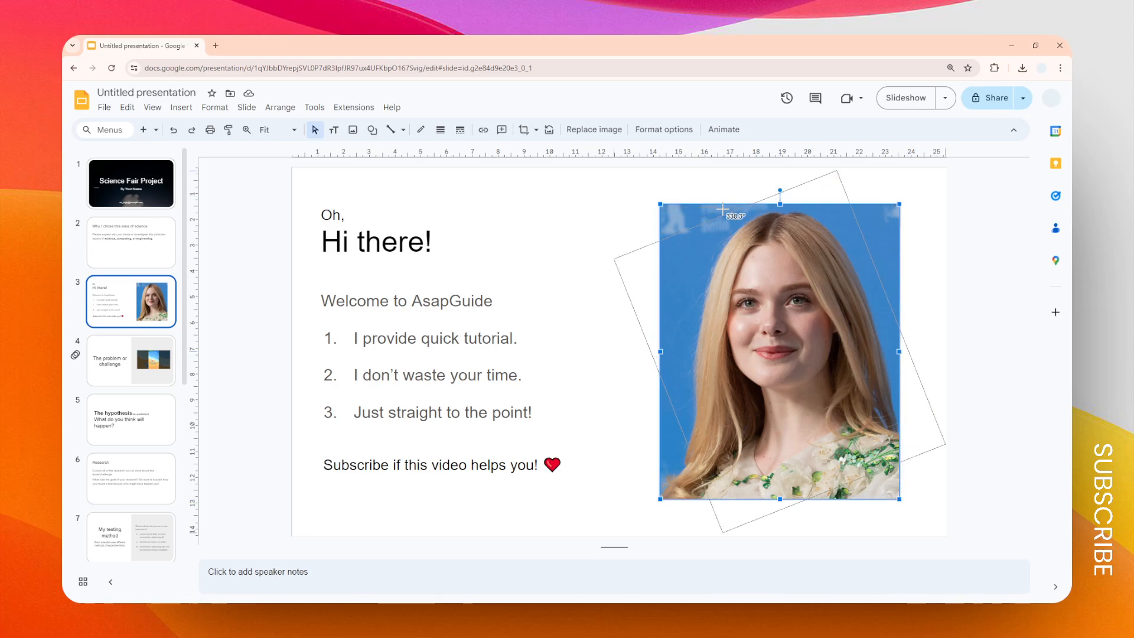
left_click_drag(722, 210, 925, 226)
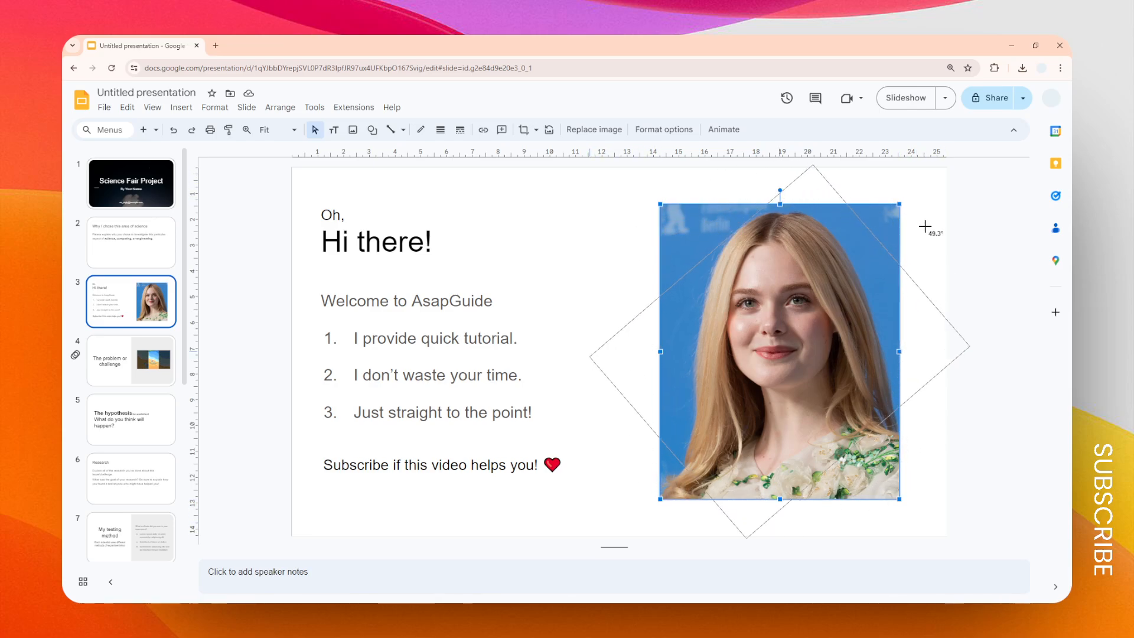
left_click_drag(780, 194, 906, 276)
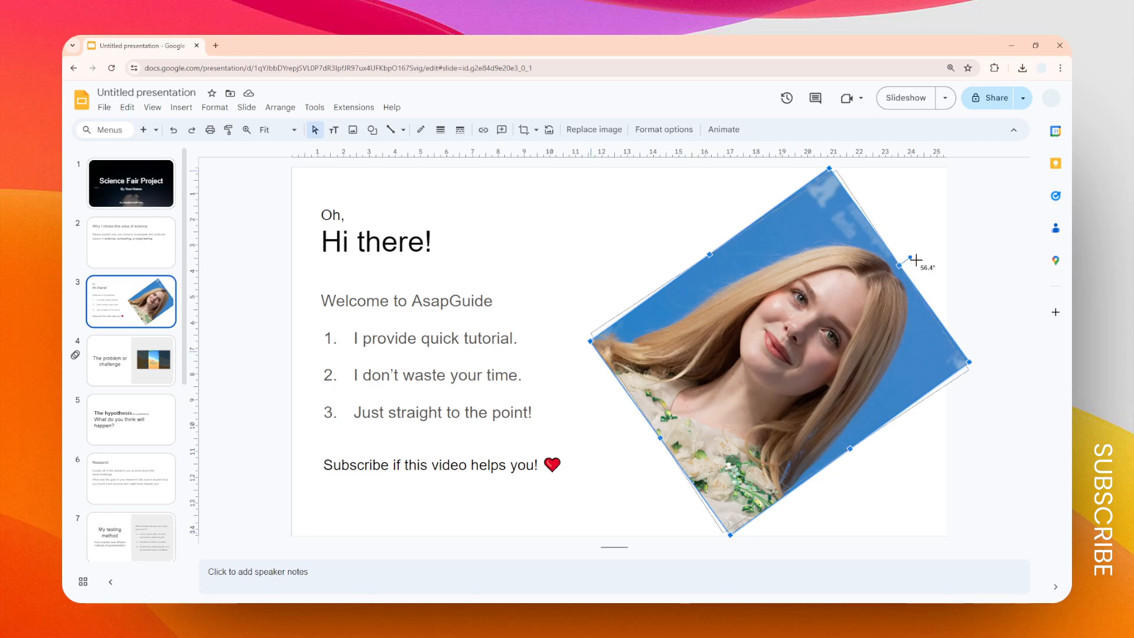
Step: Drag the portrait's rotation handle further, turning it toward about 150 degrees
left_click_drag(914, 261, 919, 257)
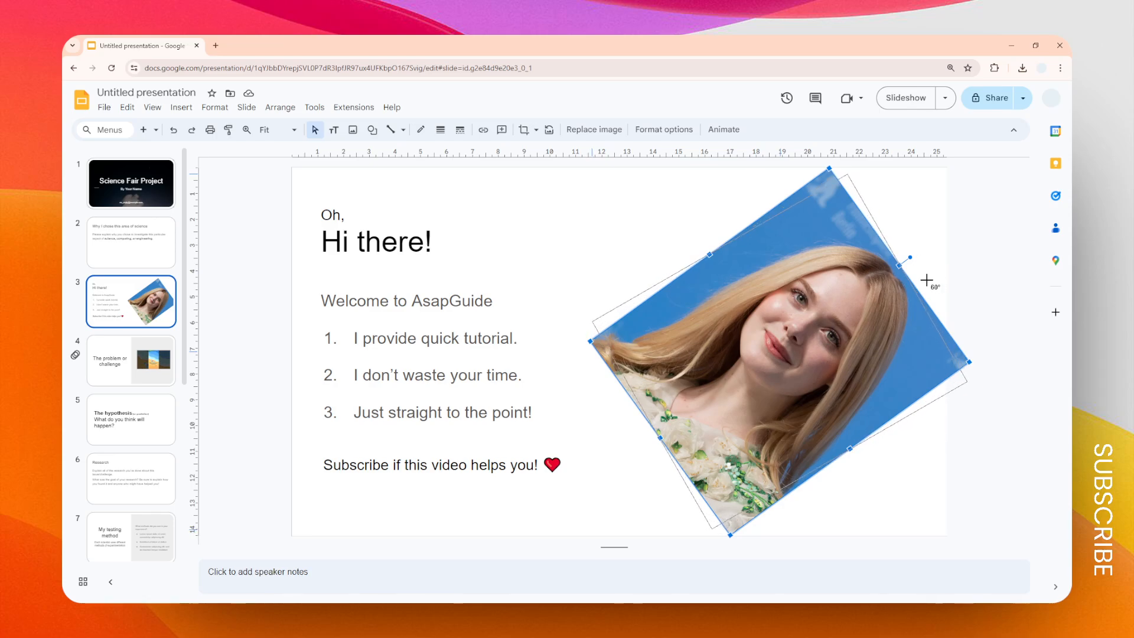
left_click_drag(927, 279, 946, 347)
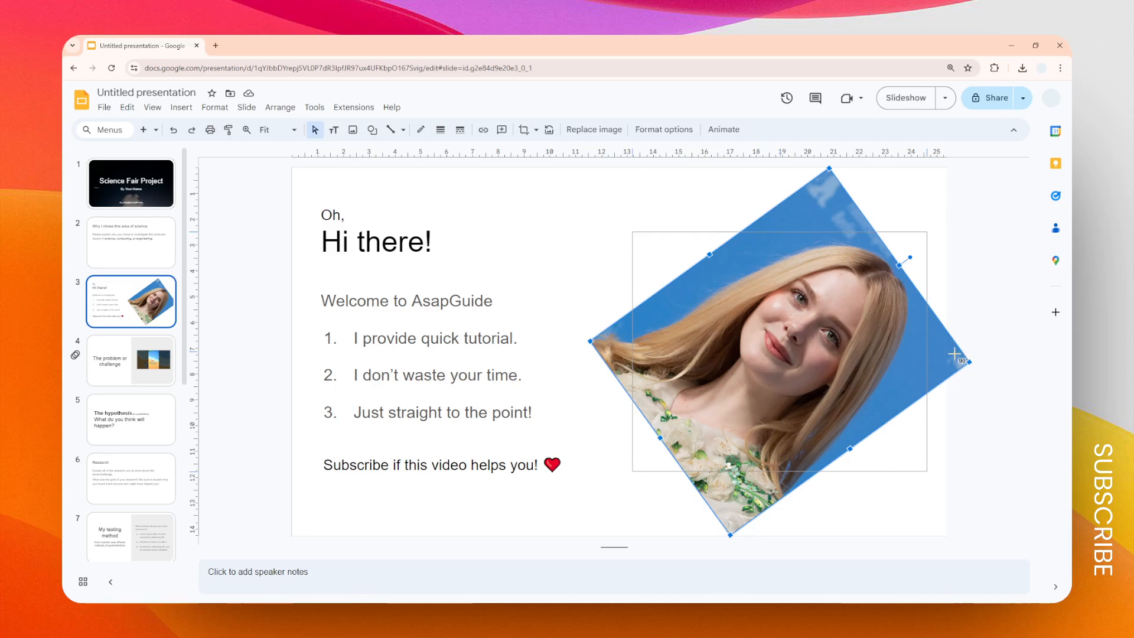
left_click_drag(954, 359, 866, 467)
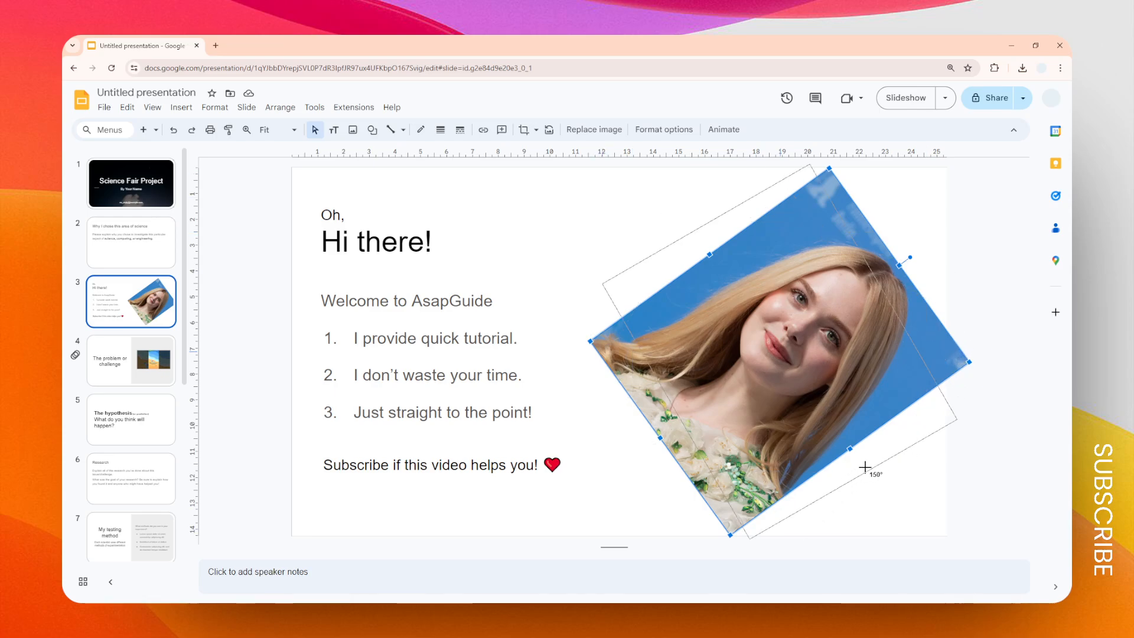
left_click_drag(865, 467, 891, 274)
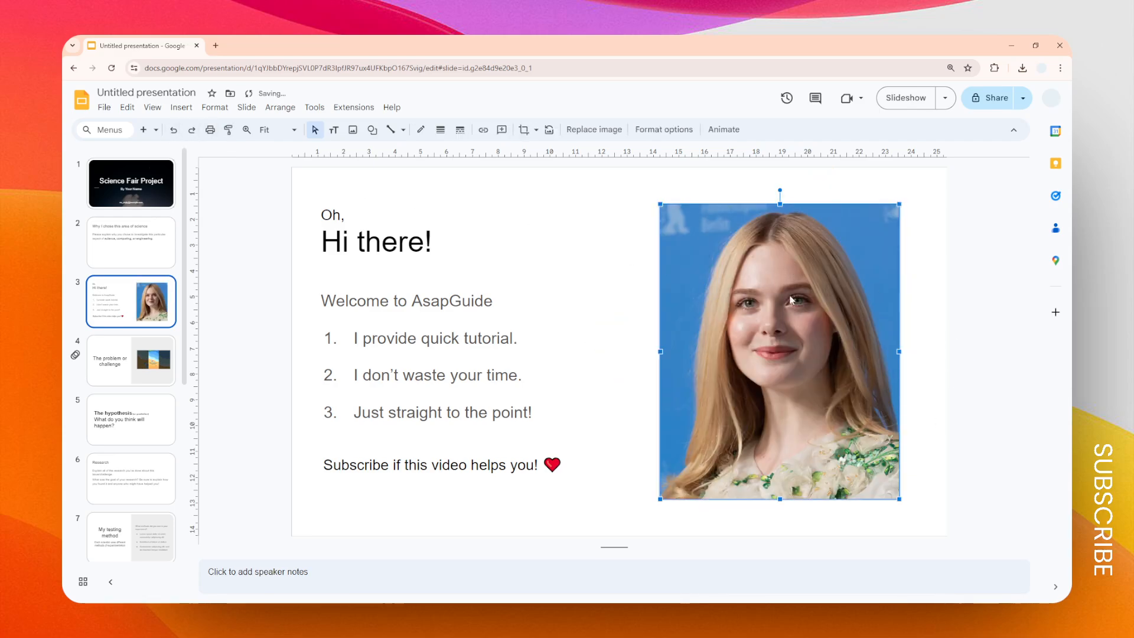
mouse_move(663, 129)
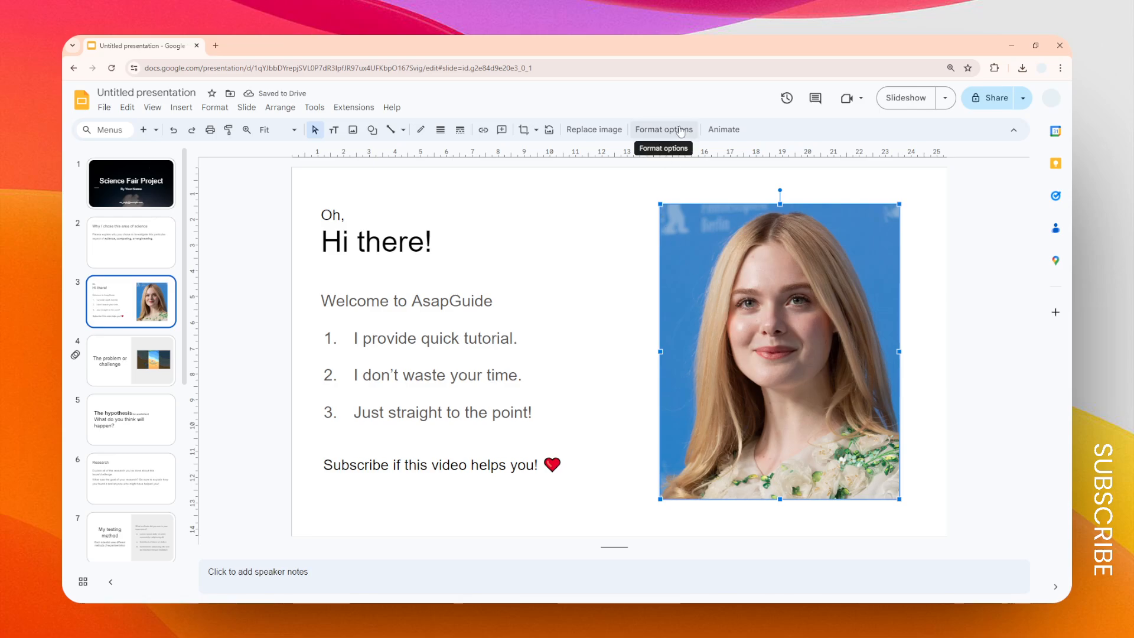
Step: Show the photo's Size and rotation settings in Format options and select the angle field
left_click(662, 129)
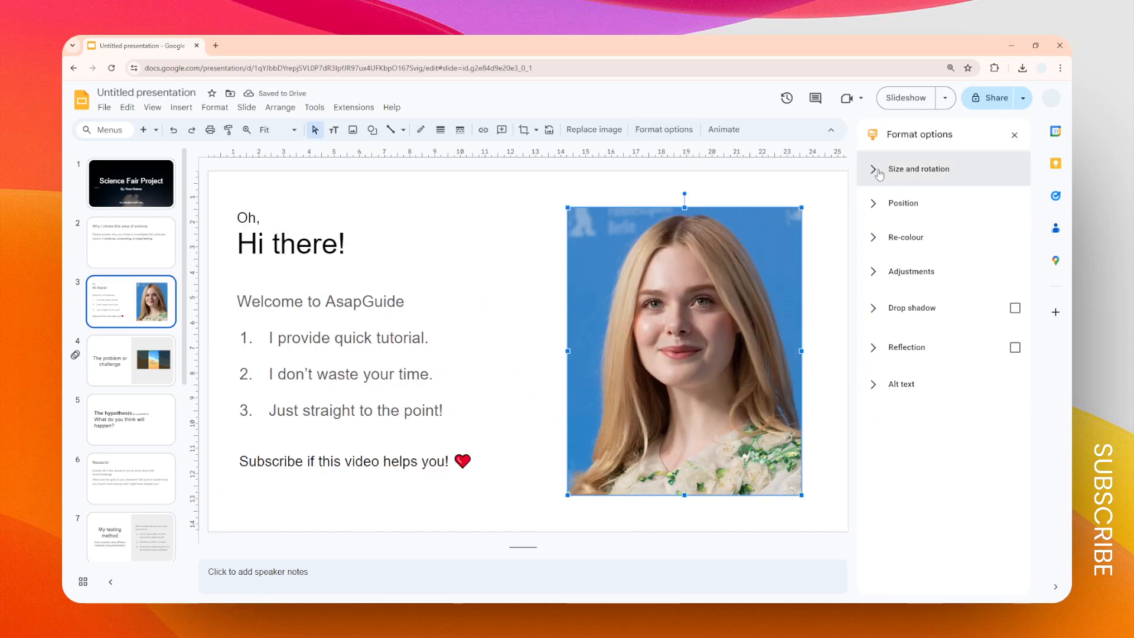
left_click(918, 168)
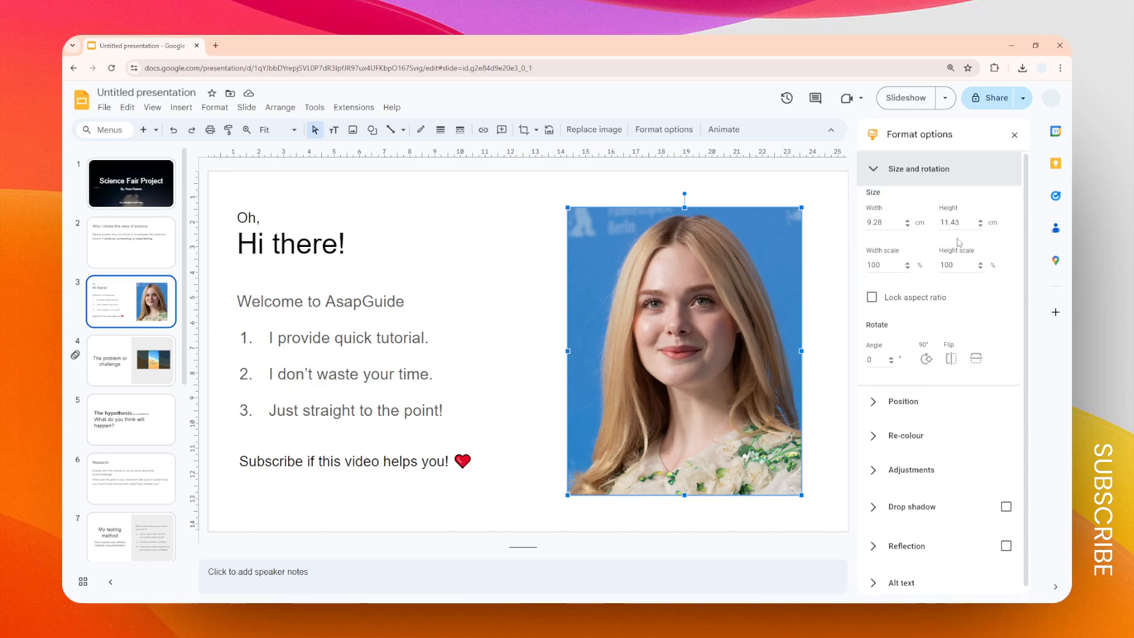
left_click(876, 364)
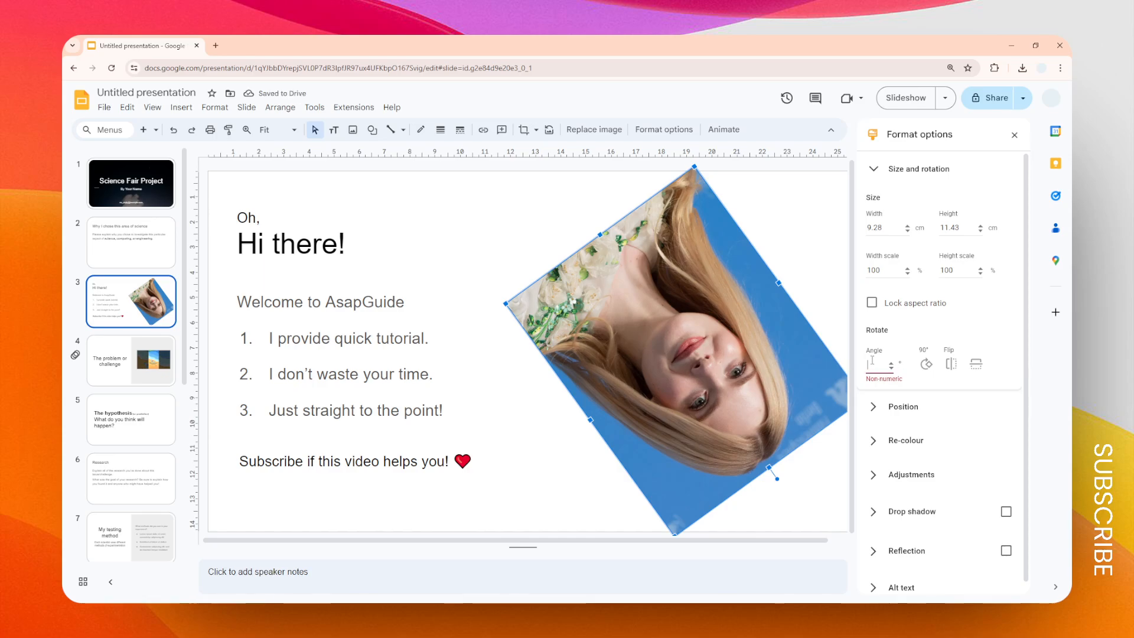
Step: Rotate the portrait a further 90 degrees so it sits at 324 degrees
left_click(927, 364)
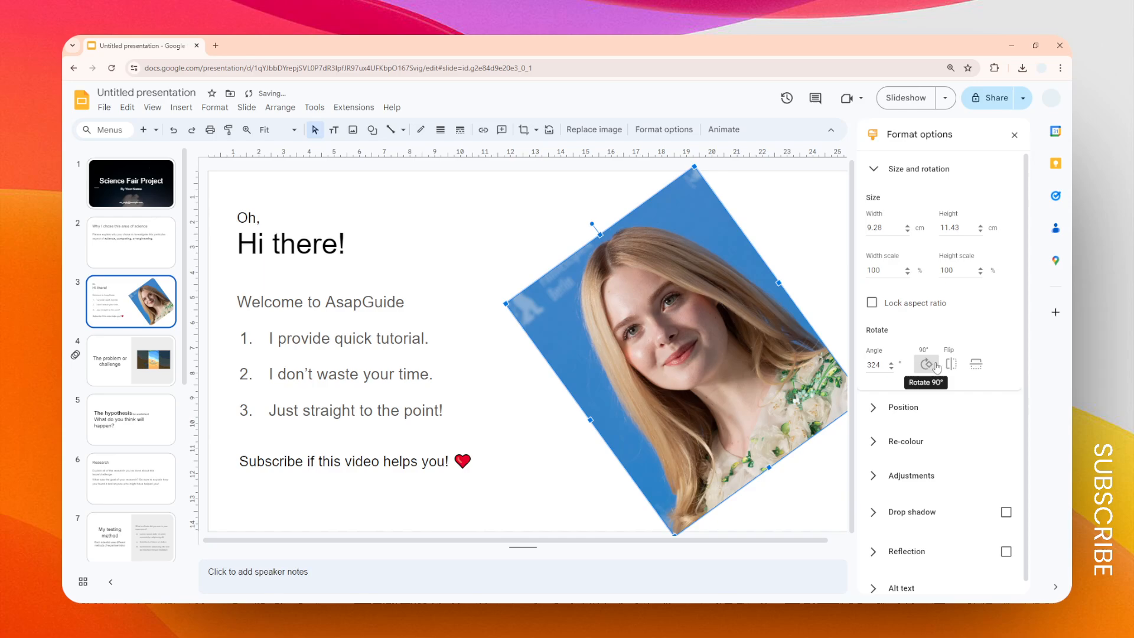